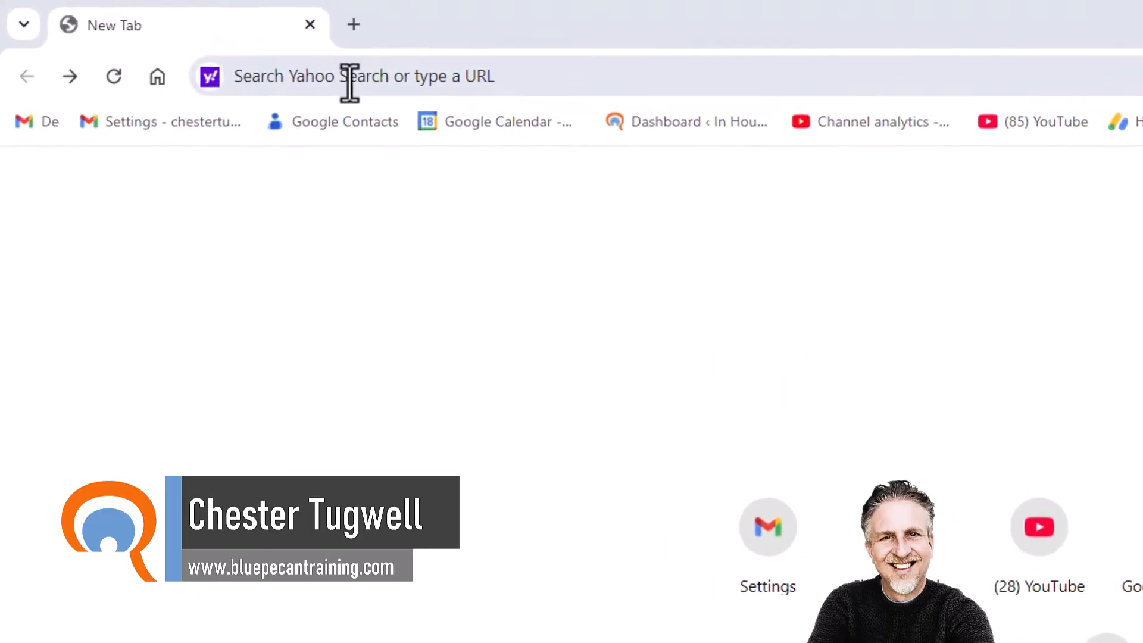
mouse_move(482, 81)
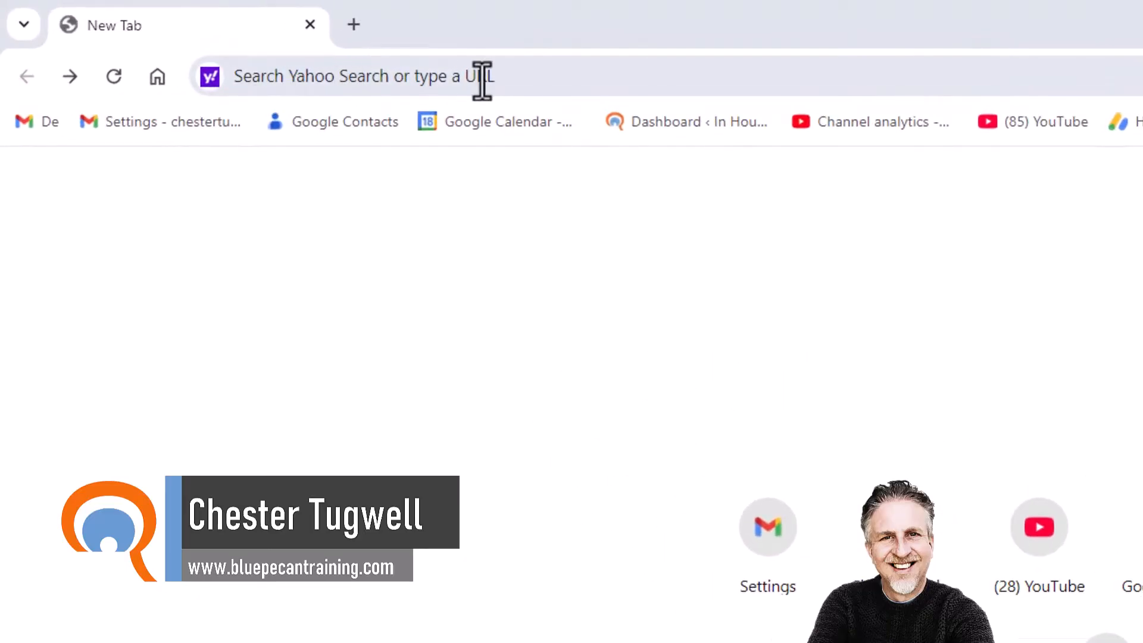
mouse_move(677, 117)
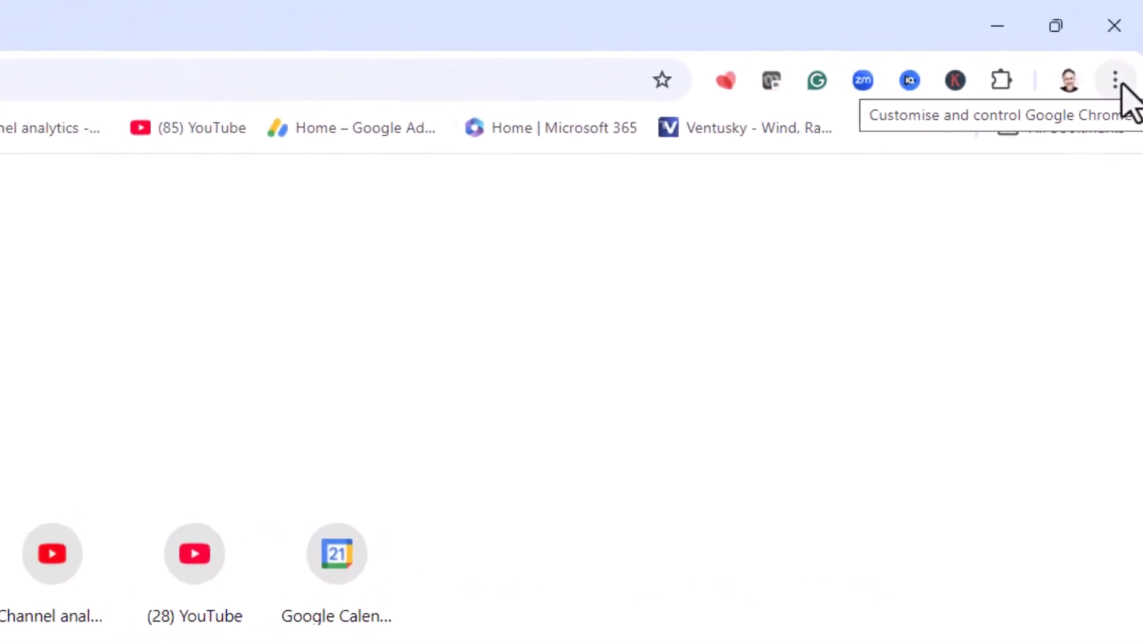
Go to Chrome Settings > Search engine, where Yahoo Search is the current engine
left_click(1129, 78)
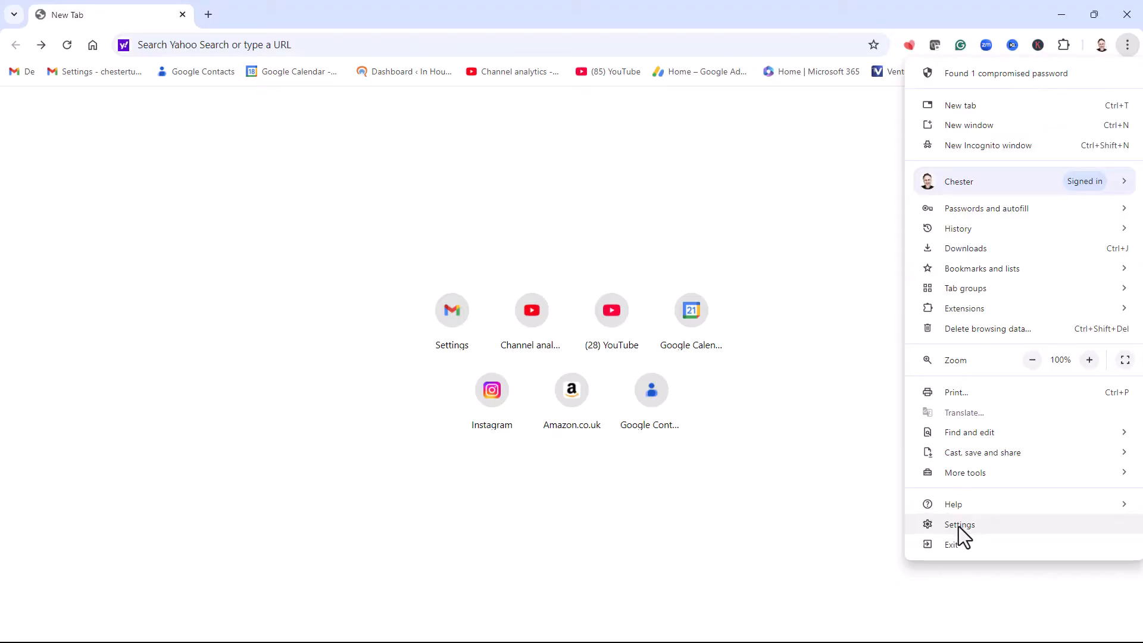
left_click(960, 524)
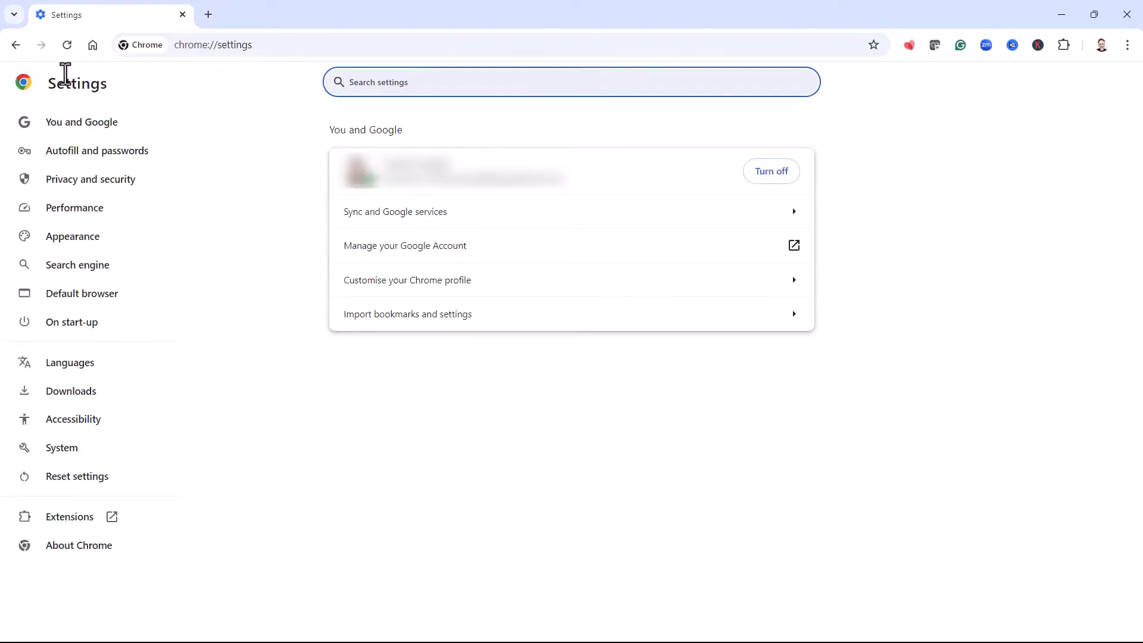
mouse_move(76, 264)
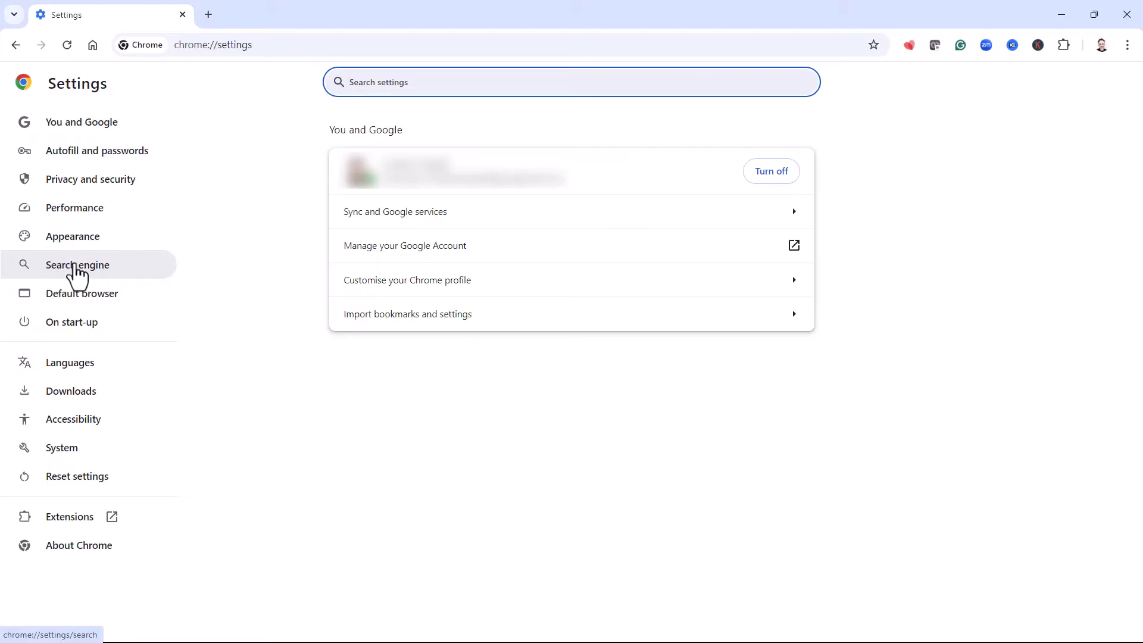
left_click(77, 264)
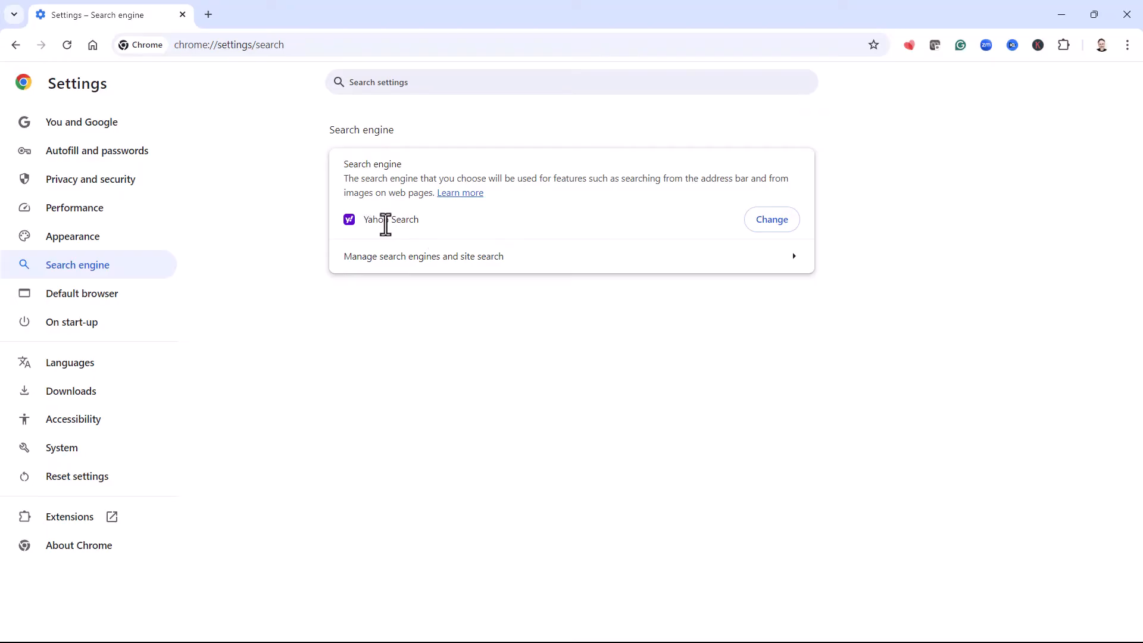
mouse_move(441, 234)
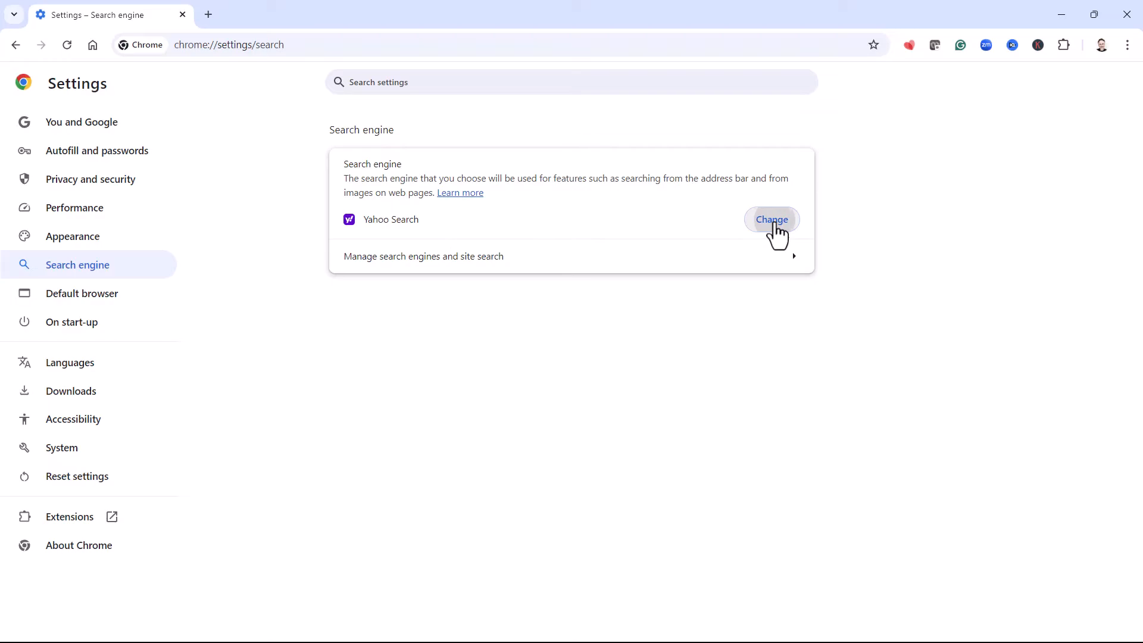
Change the default search engine from Yahoo Search to Google
left_click(772, 219)
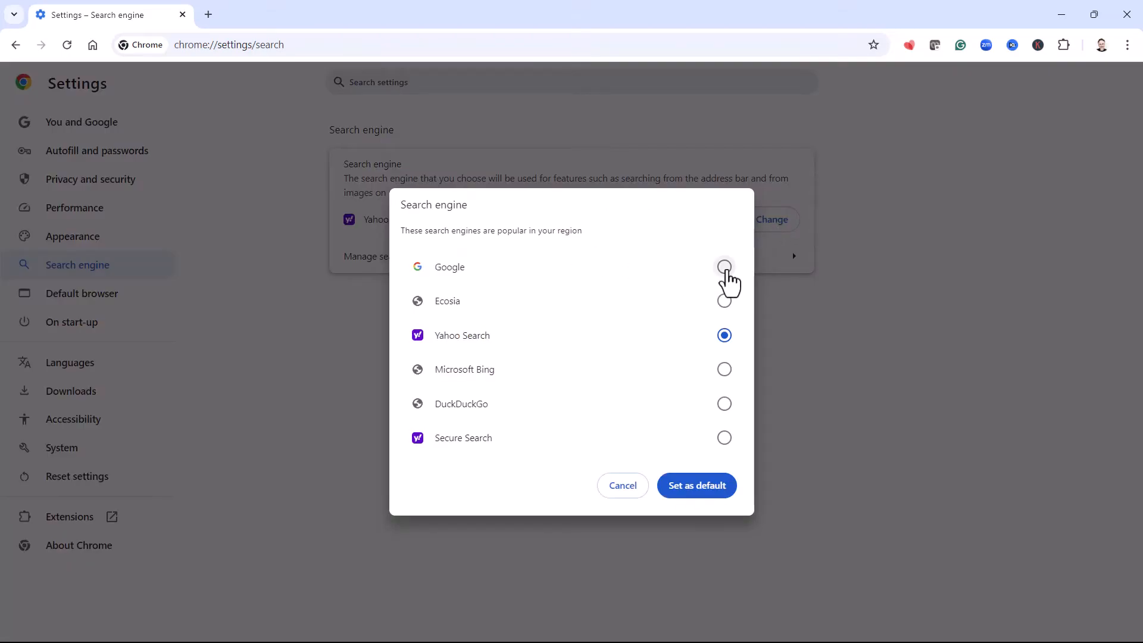
left_click(724, 266)
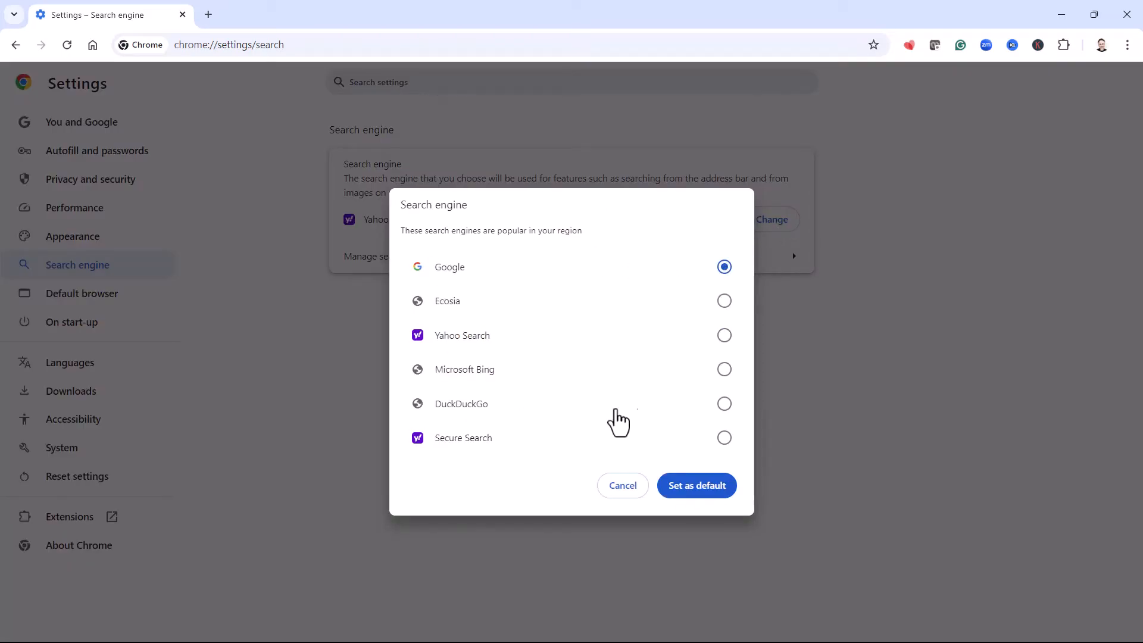
mouse_move(697, 486)
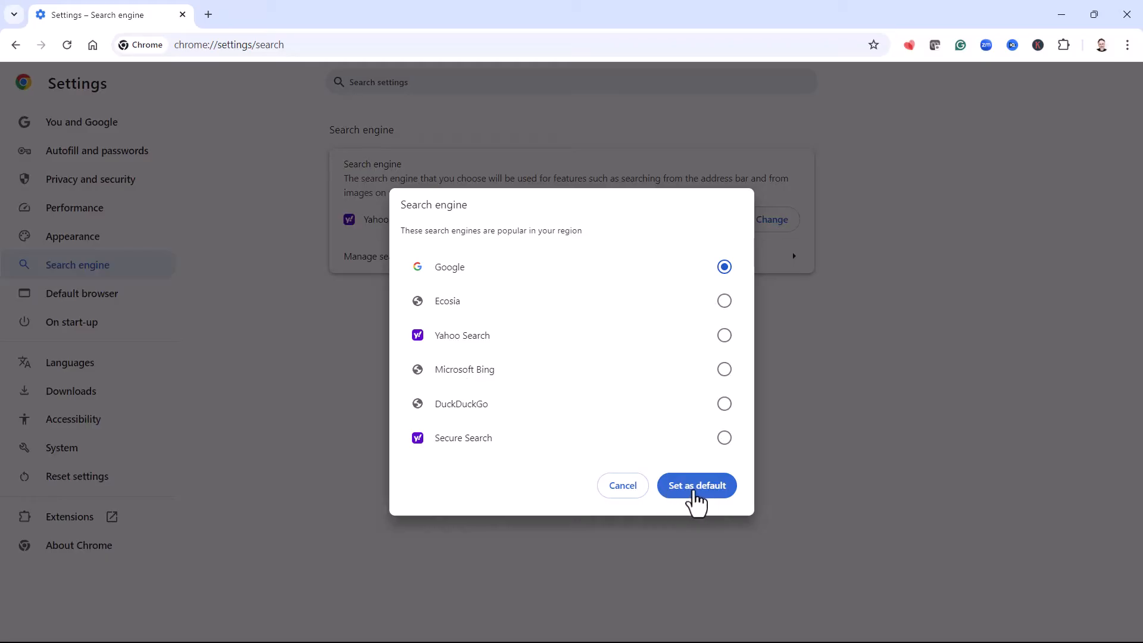
left_click(697, 486)
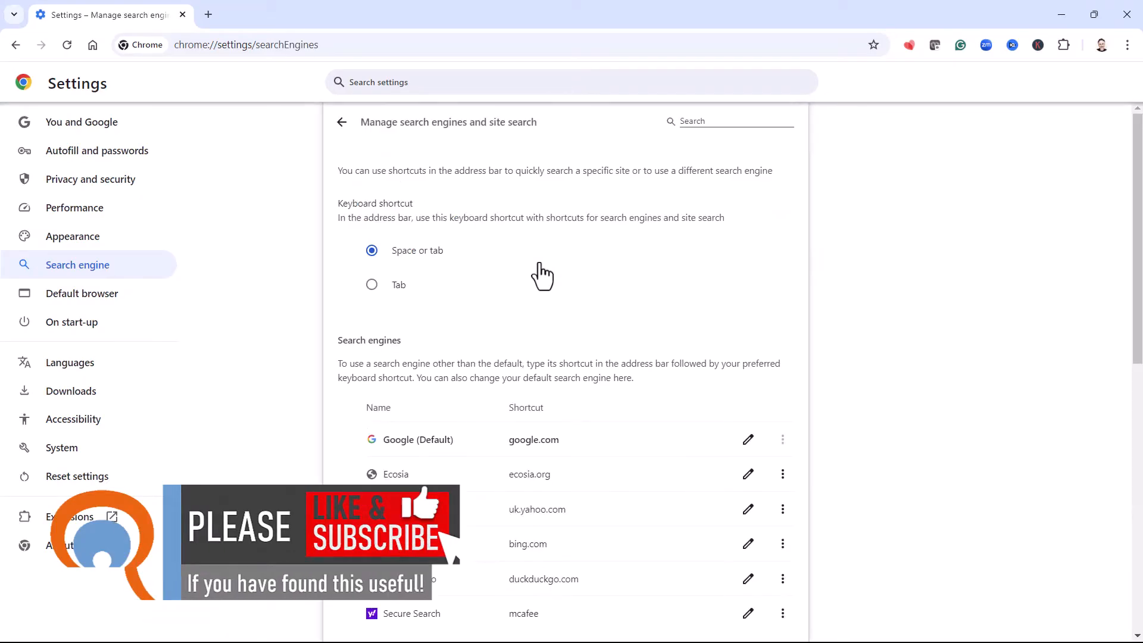
Delete the Yahoo Search entry from the managed search engines list
scroll("down", 3)
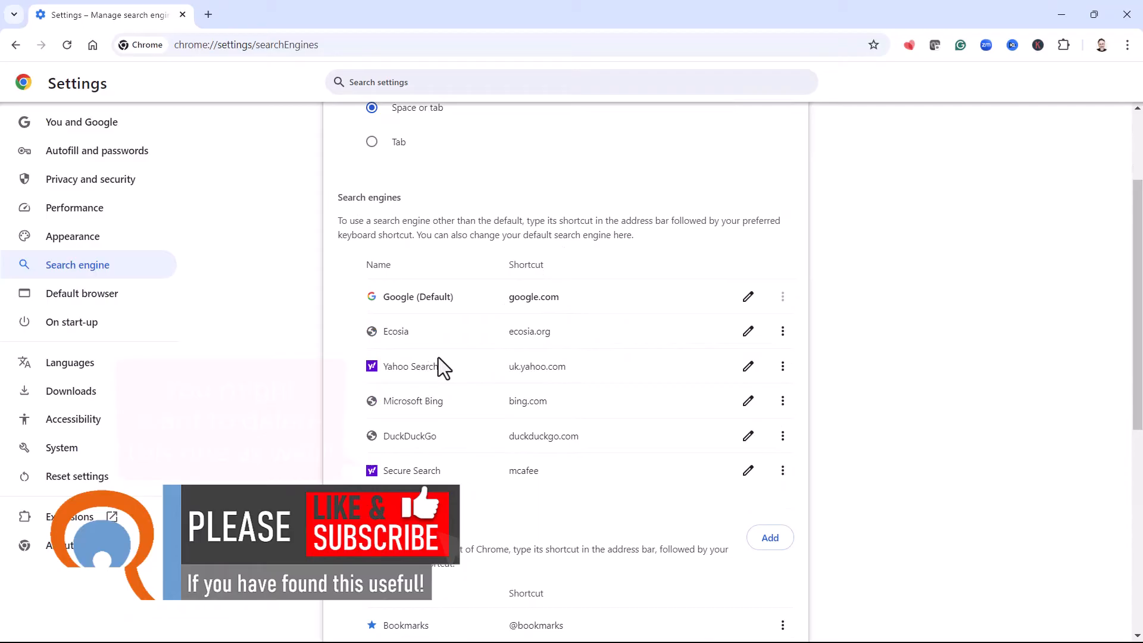
left_click(783, 366)
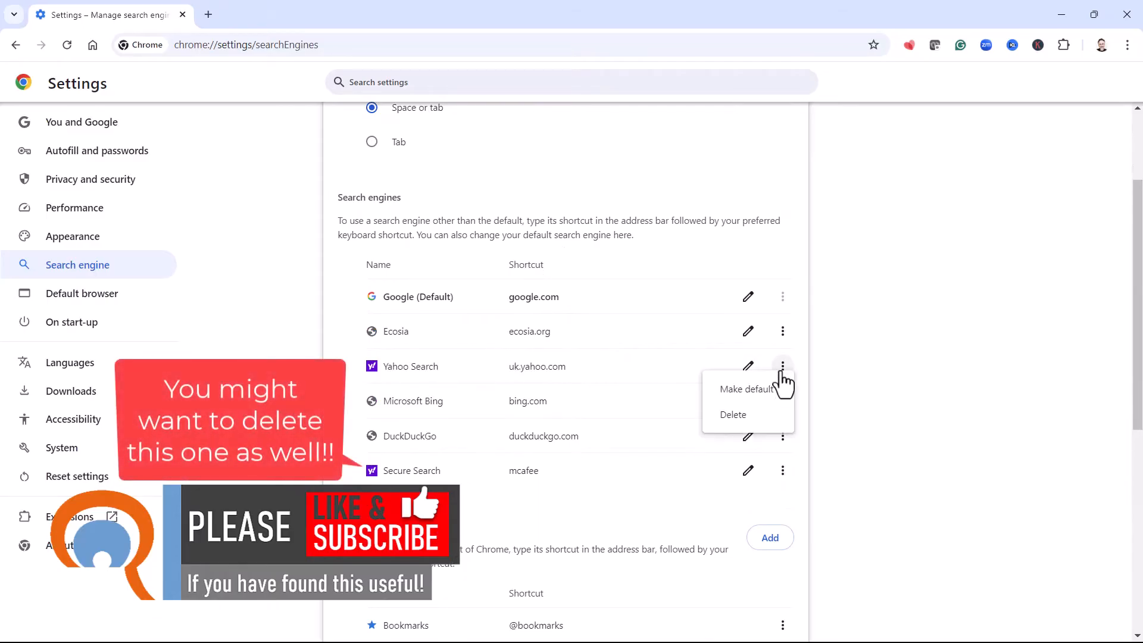
left_click(734, 414)
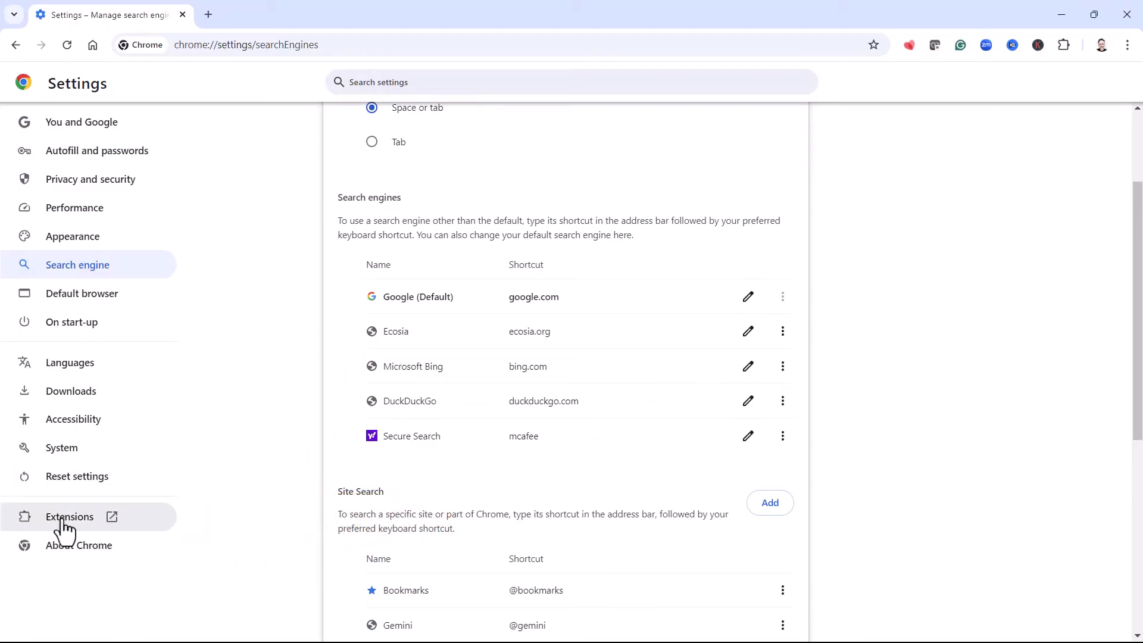
Open the Extensions page (chrome://extensions) in a new tab and look through the installed extensions
left_click(69, 517)
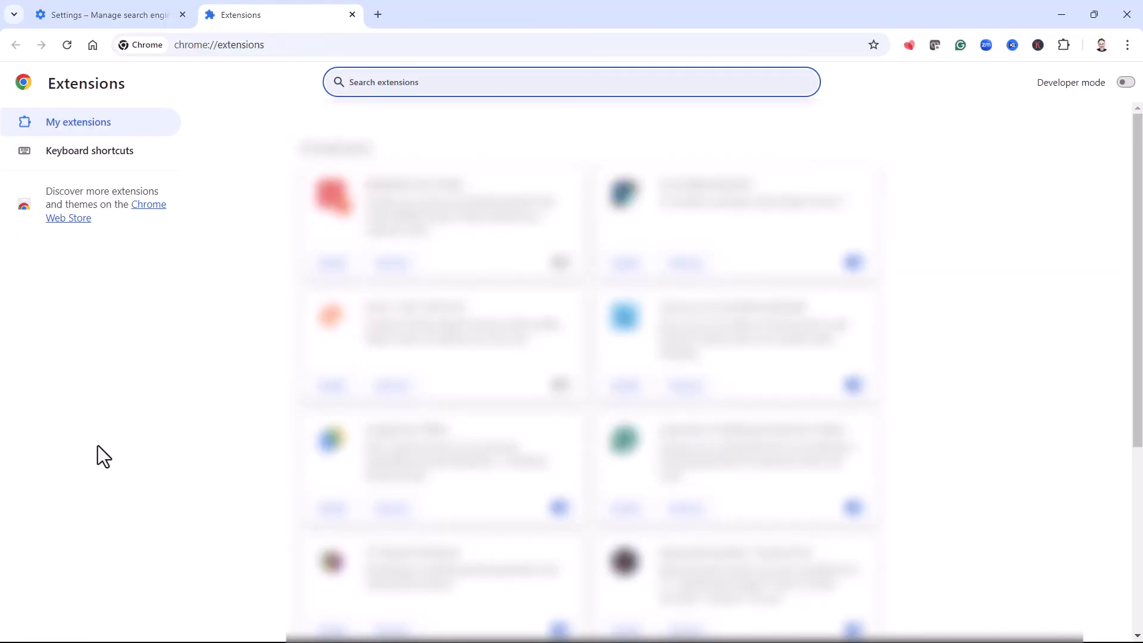
left_click(416, 82)
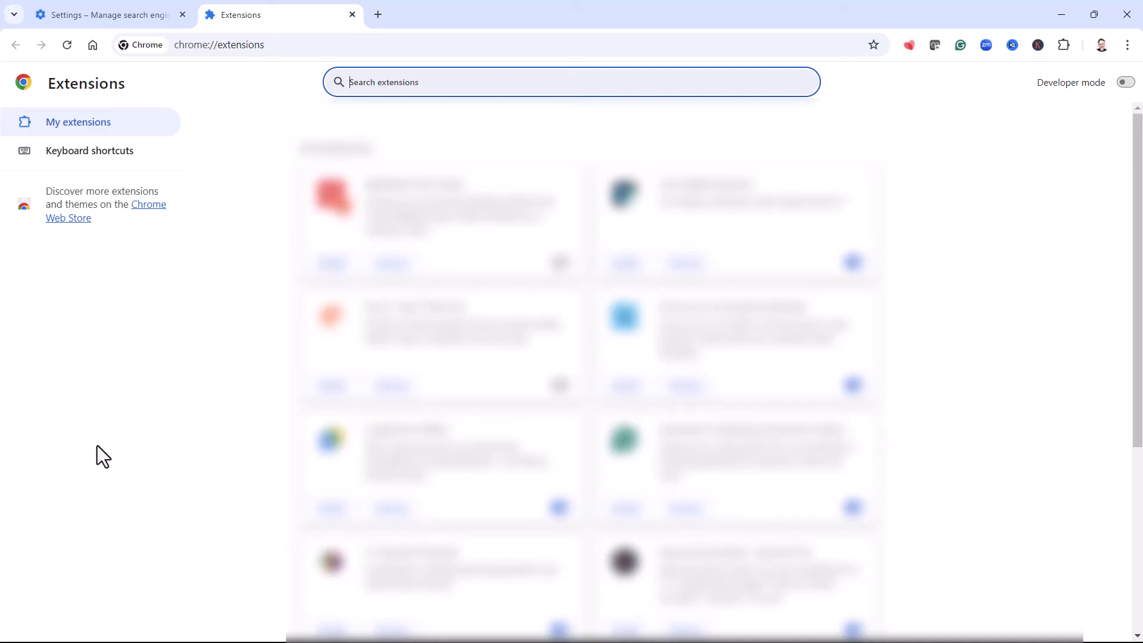
mouse_move(914, 410)
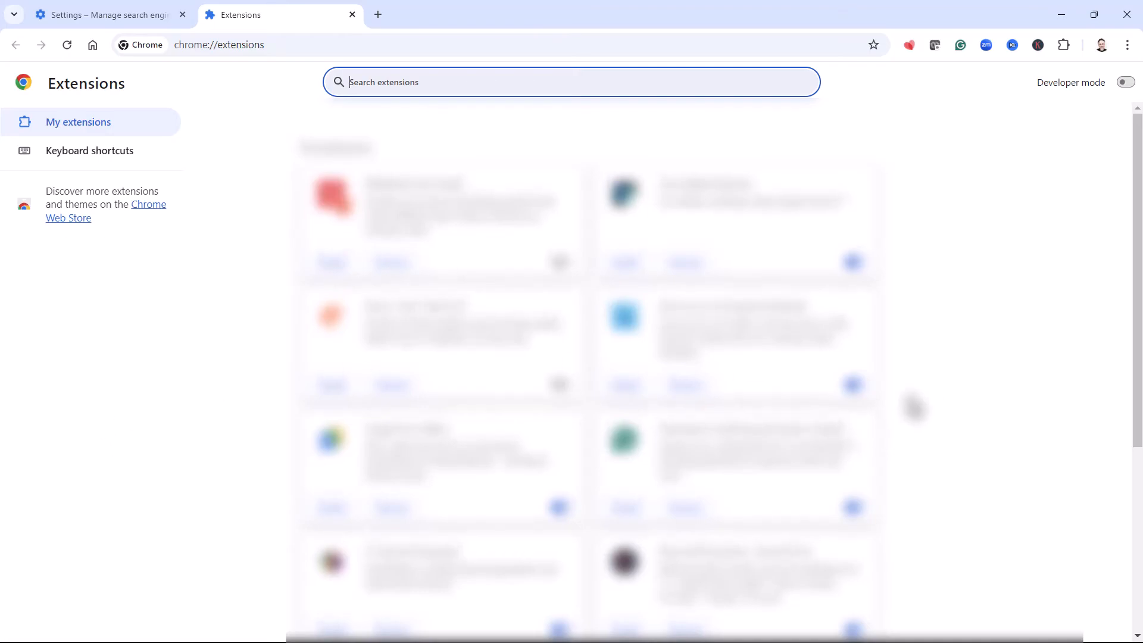
scroll("down", 3)
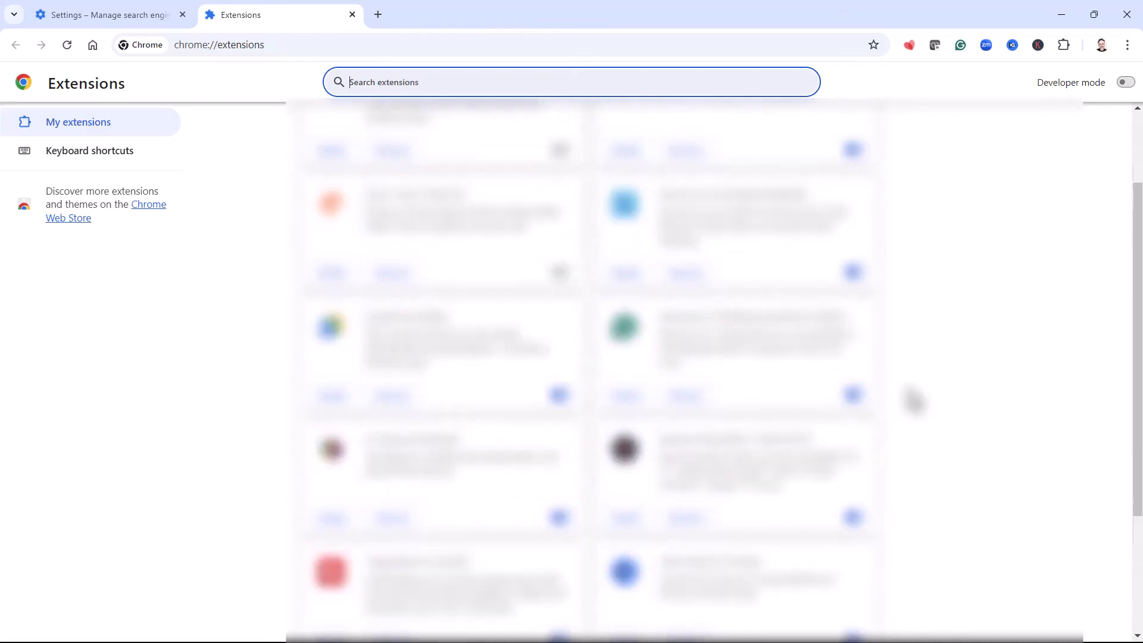